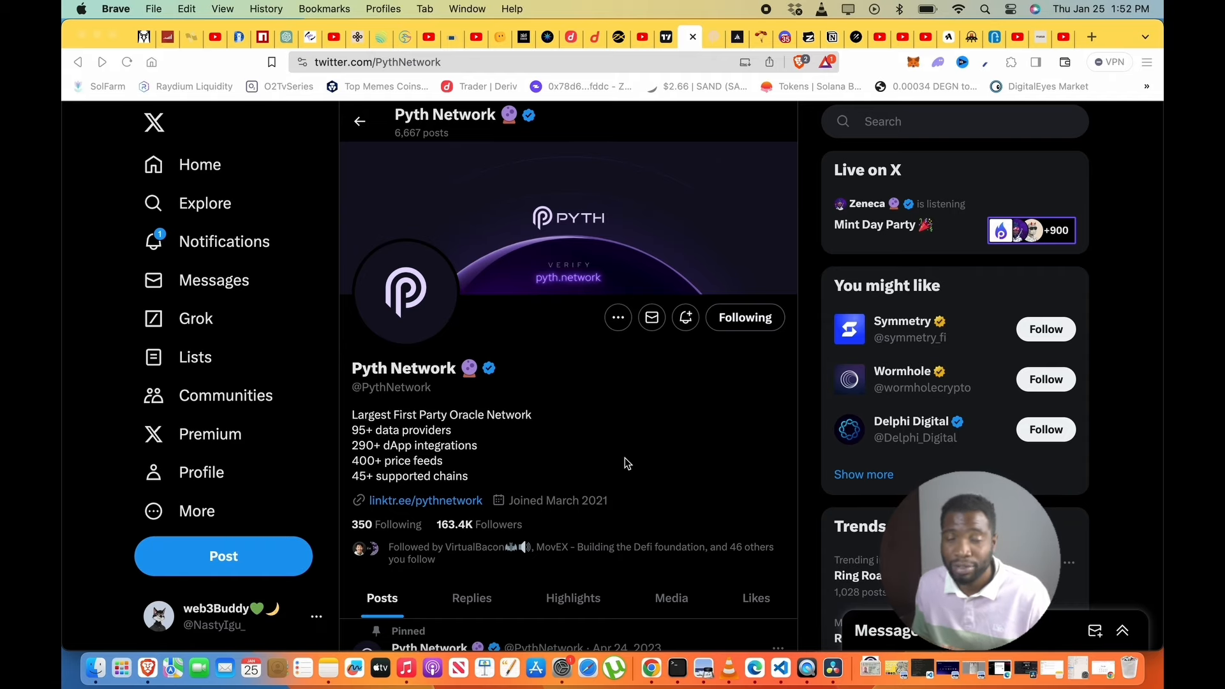
# Unlock the Phantom wallet with its password, showing the $3.38 Solana balance.
pyautogui.scroll(-3)
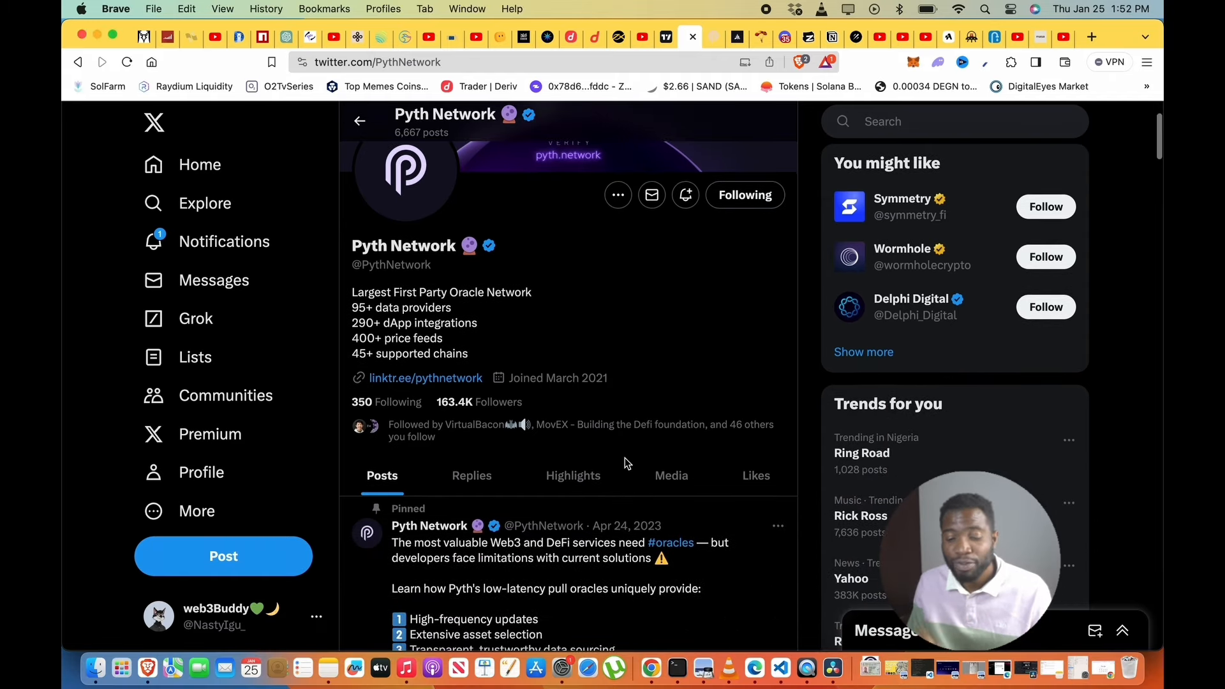
pyautogui.scroll(-3)
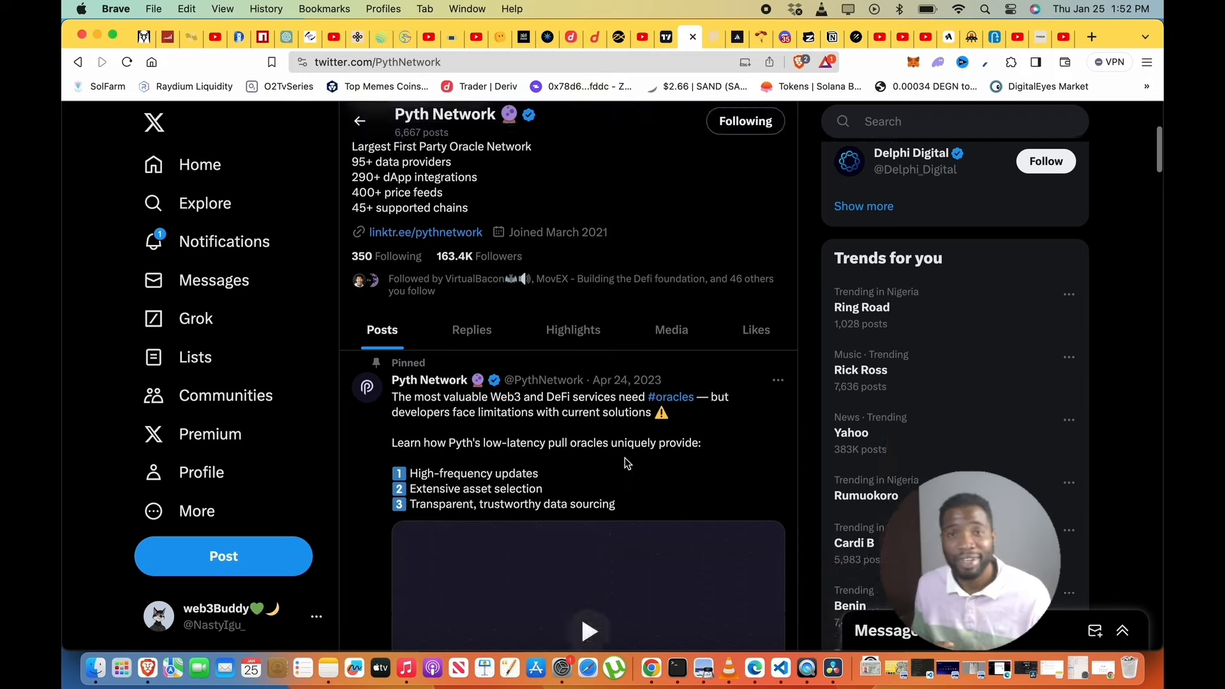
pyautogui.scroll(-3)
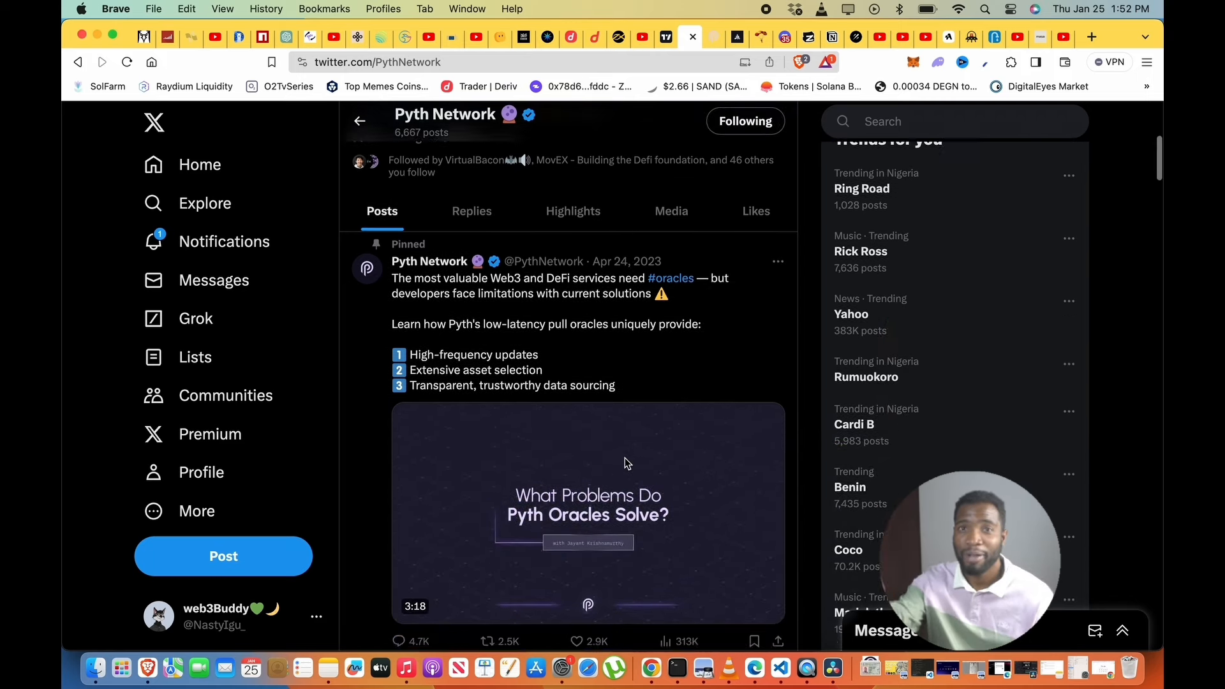
pyautogui.scroll(-3)
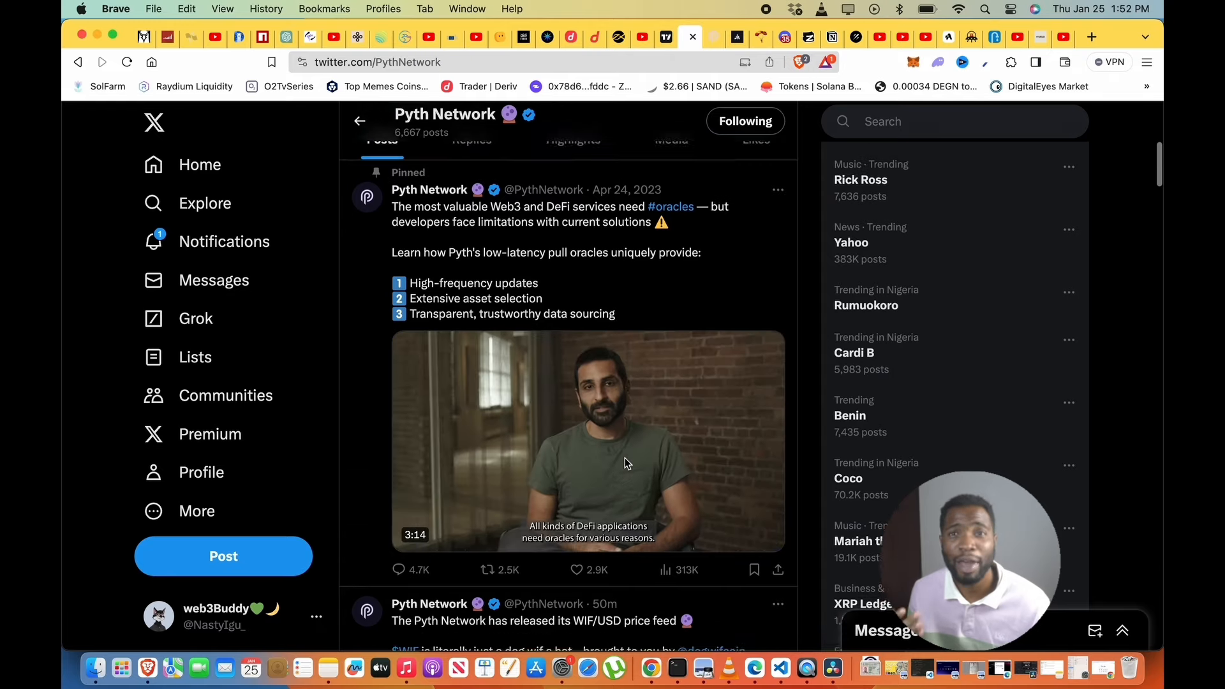
pyautogui.scroll(3)
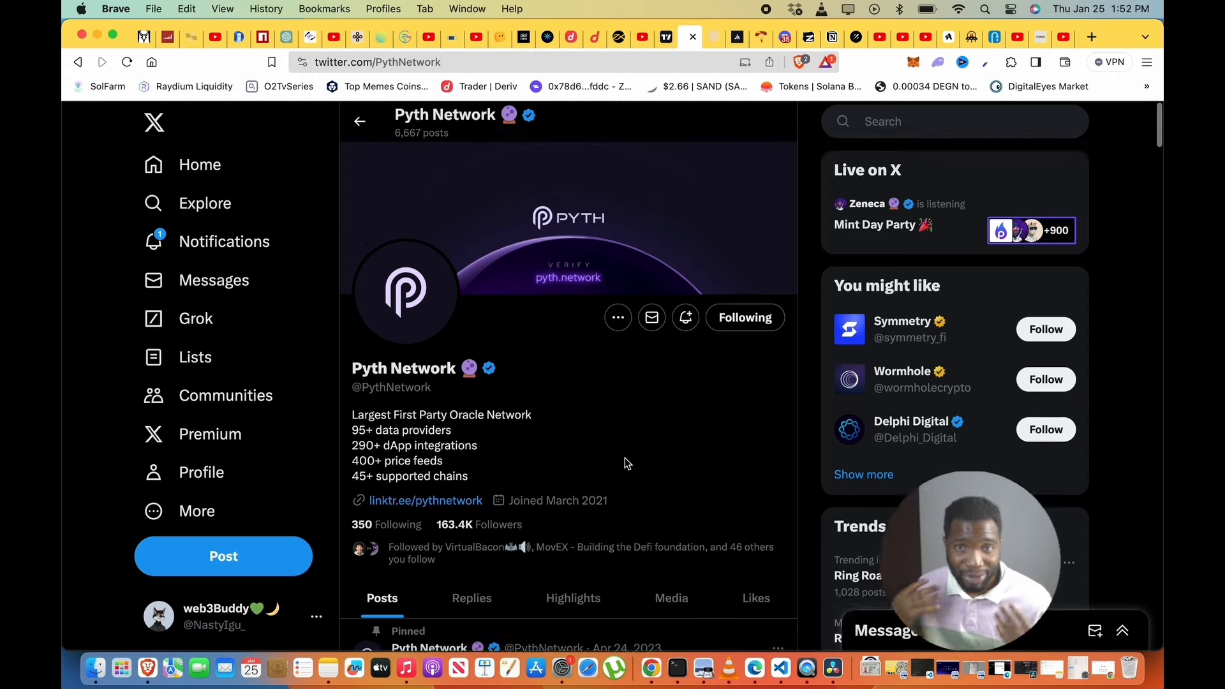
pyautogui.moveTo(699, 228)
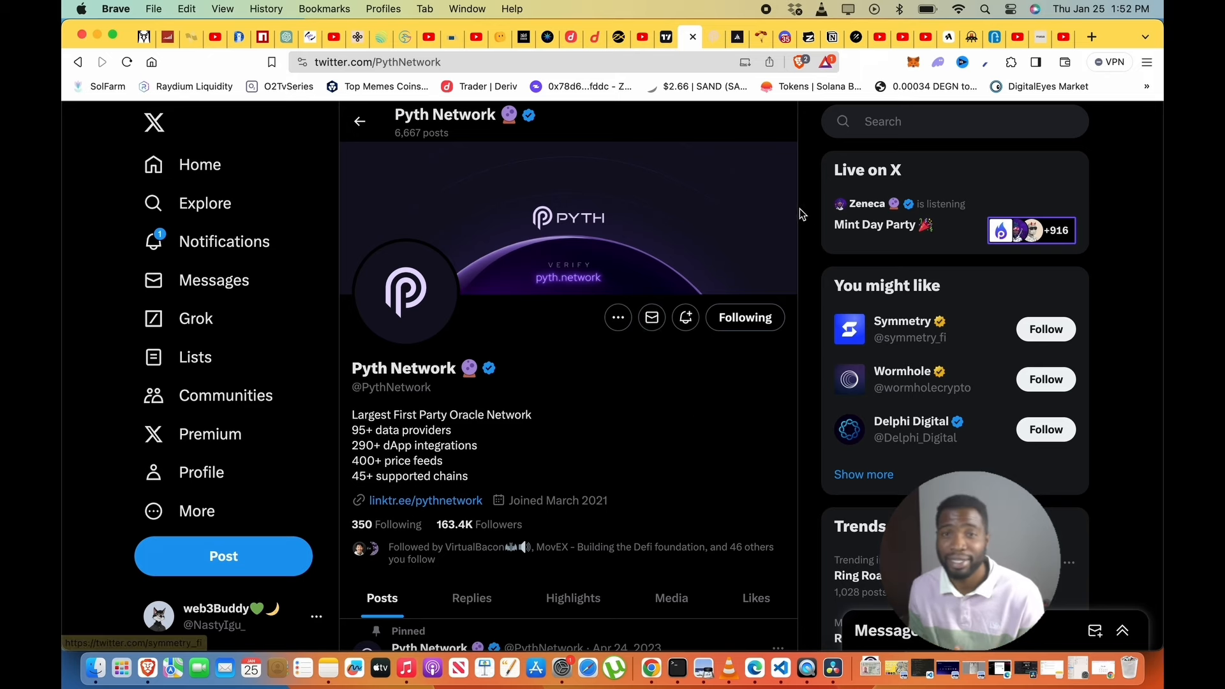
pyautogui.moveTo(709, 232)
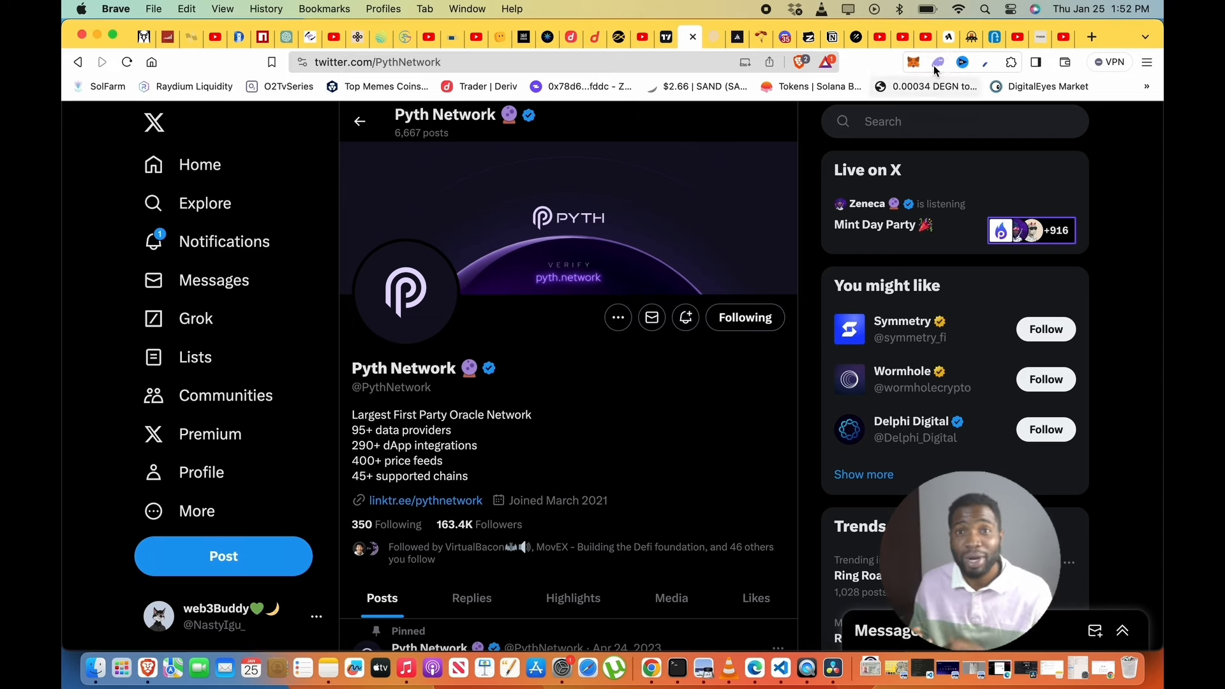
pyautogui.click(936, 61)
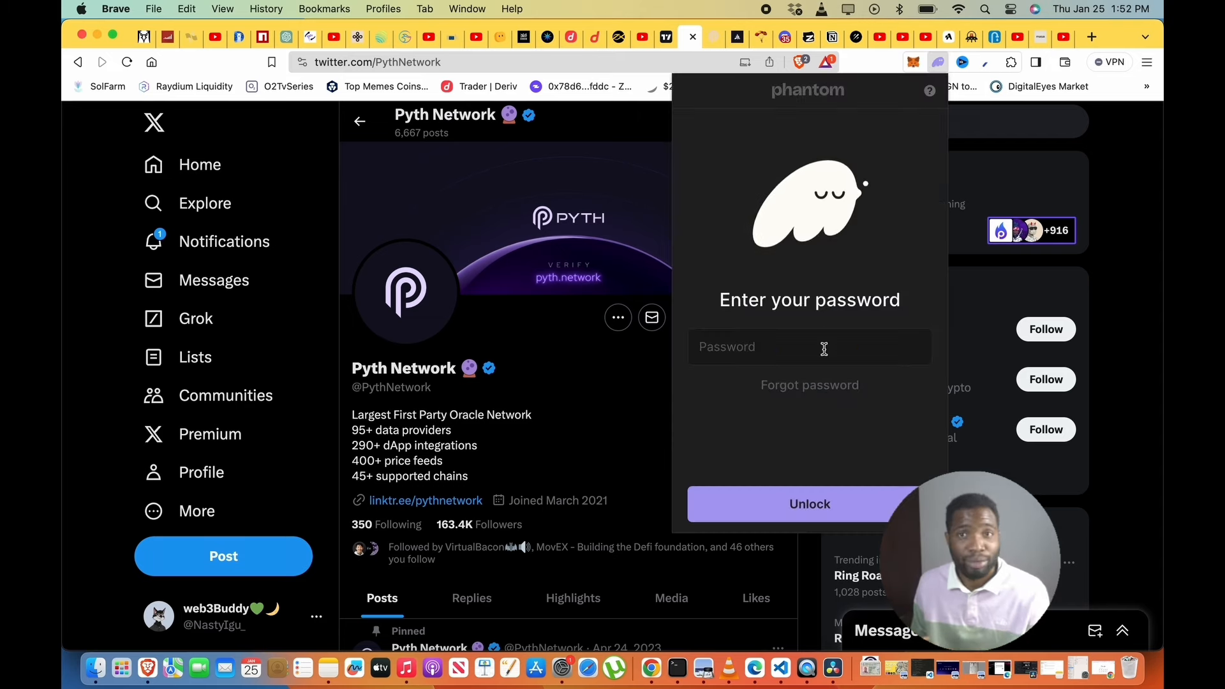
pyautogui.write('•••••')
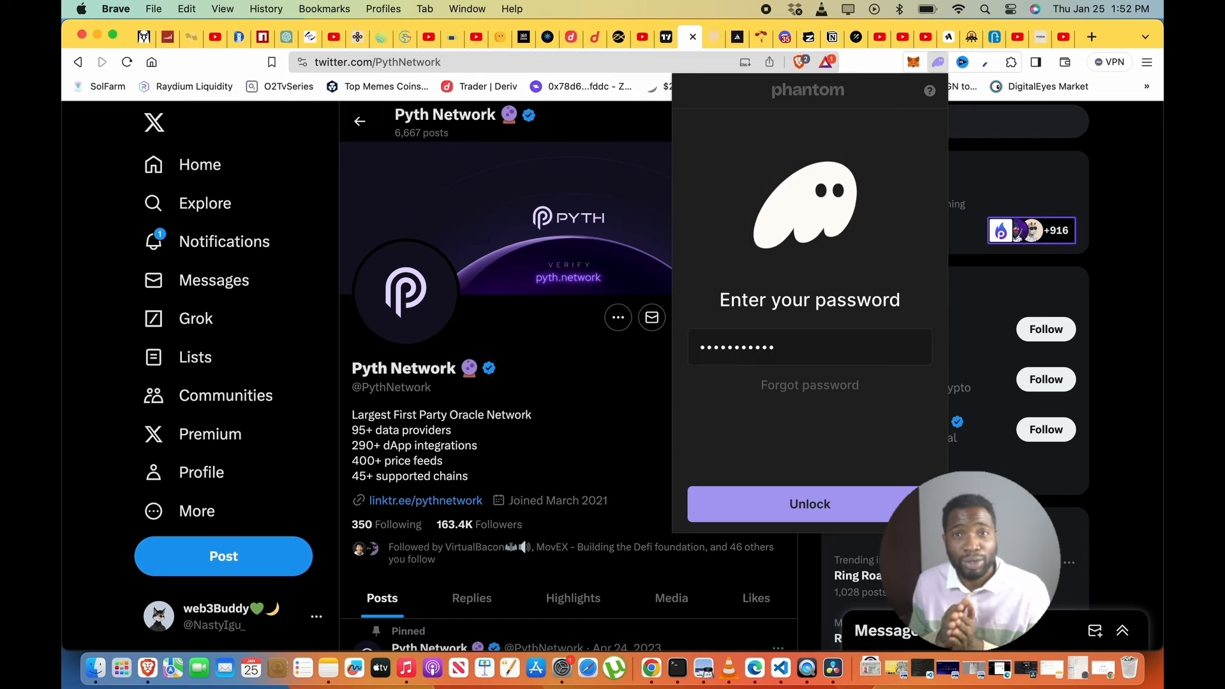
pyautogui.click(809, 504)
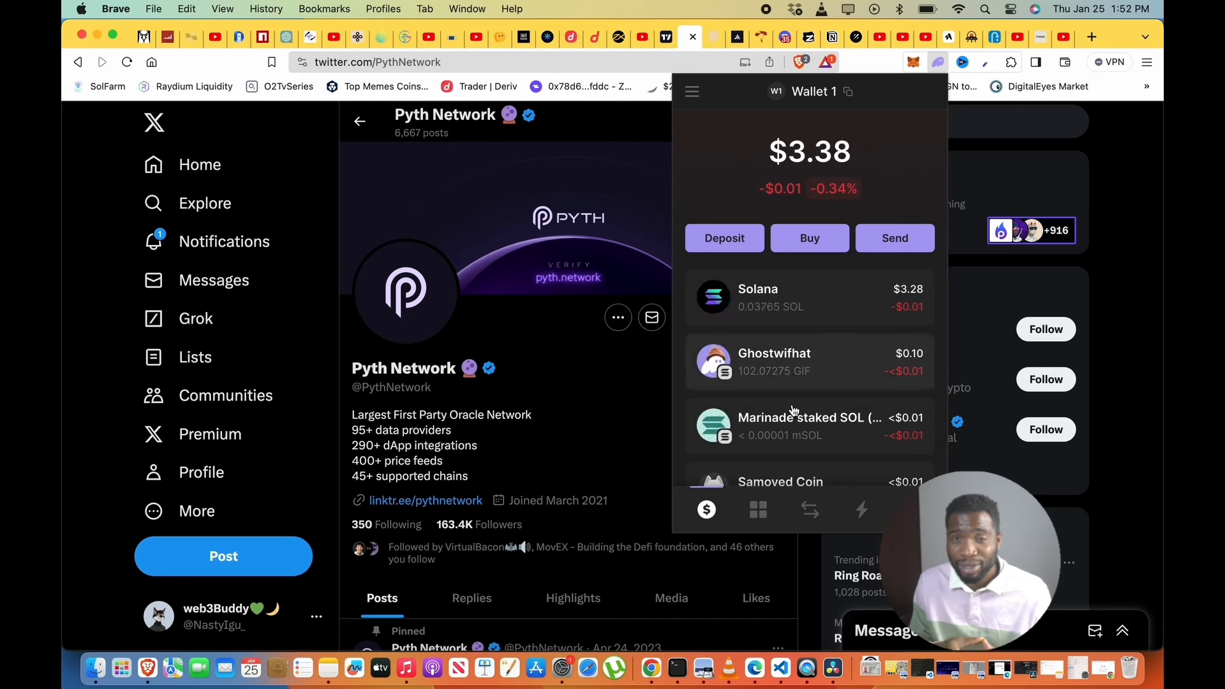
# Navigate from the swap screen to staking.pyth.network, landing on the Unstake section.
pyautogui.click(809, 510)
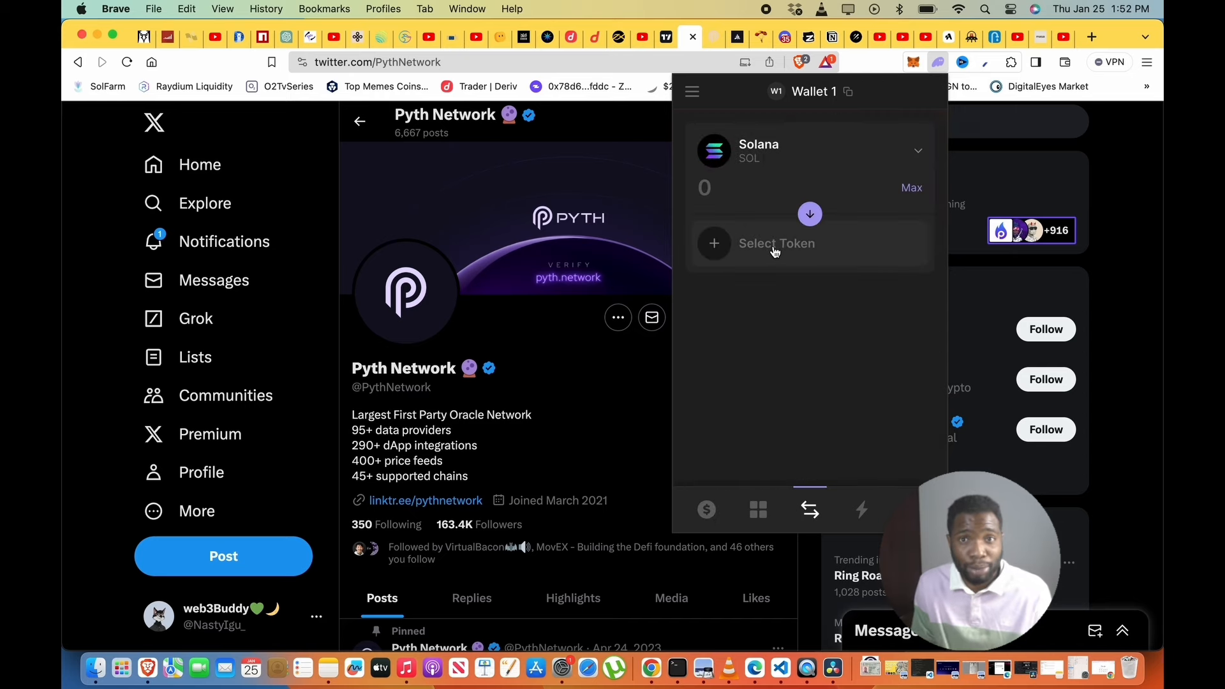
pyautogui.write('py')
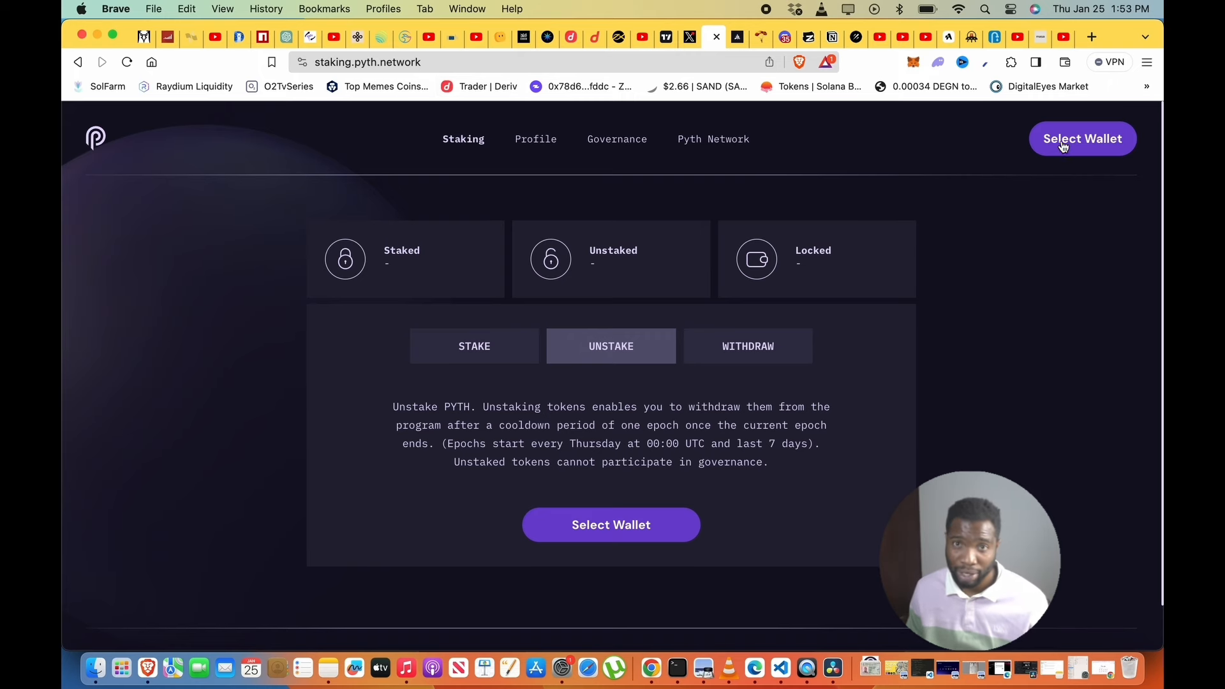
# Connect Phantom so 1,060.200508 PYTH shows staked, fill Max to unstake, then switch to Stake.
pyautogui.click(1082, 138)
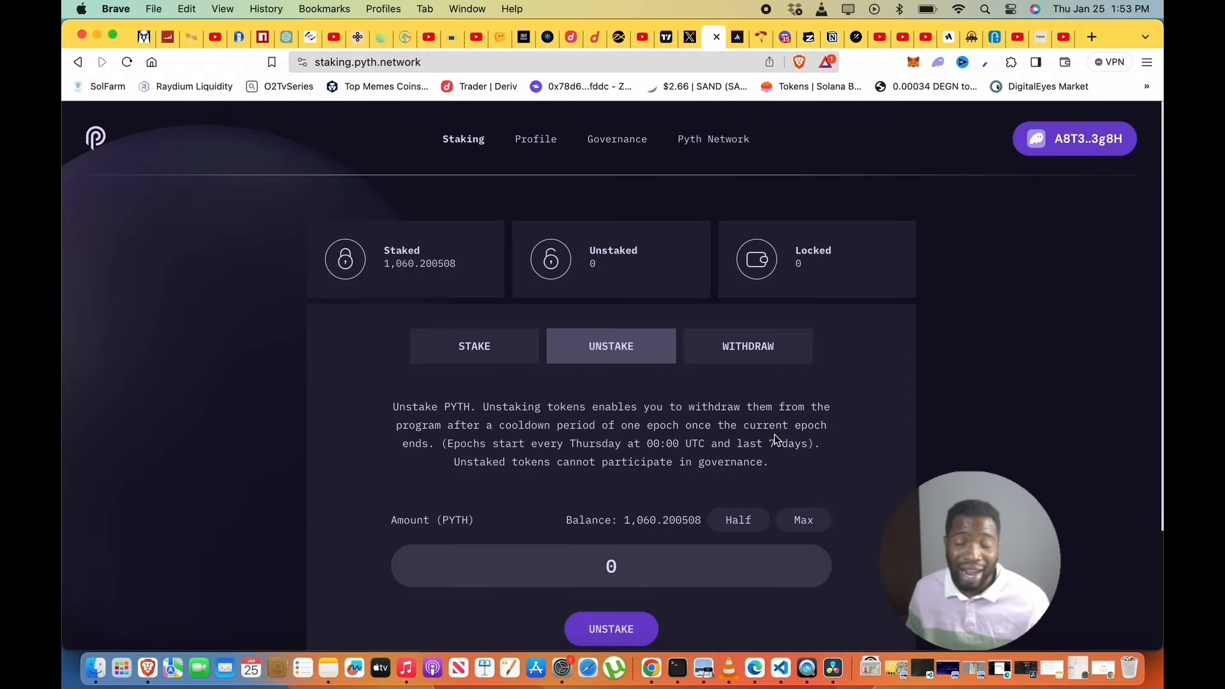
pyautogui.moveTo(784, 537)
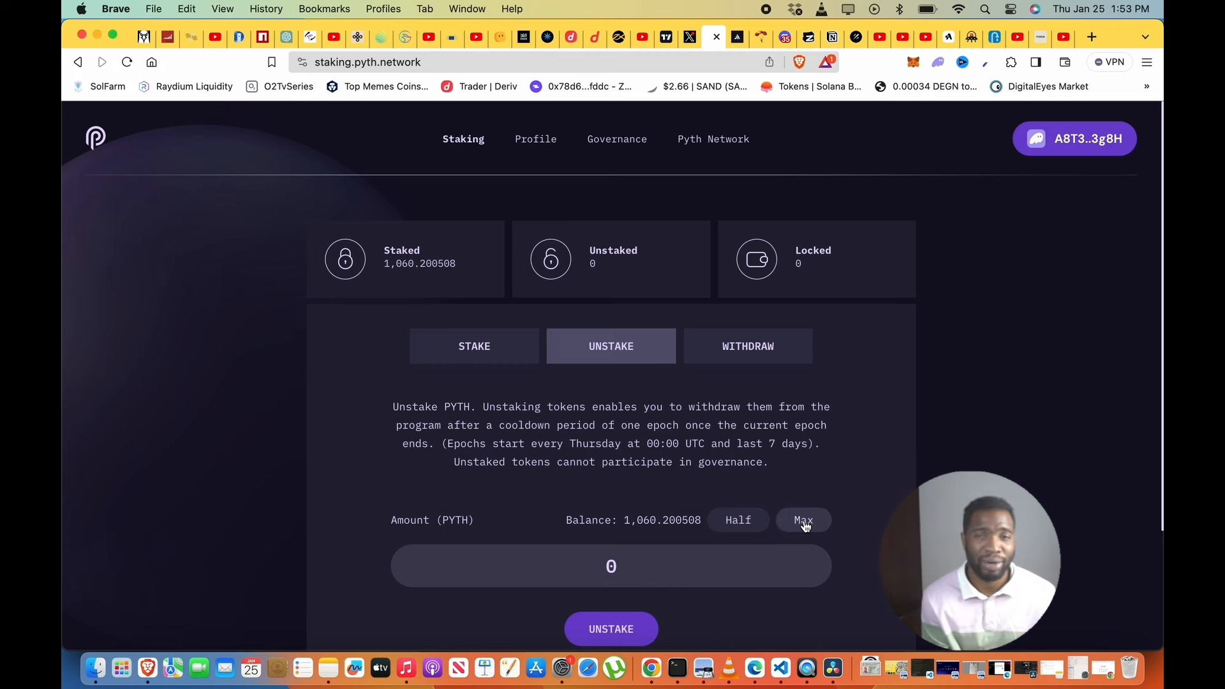
pyautogui.click(804, 520)
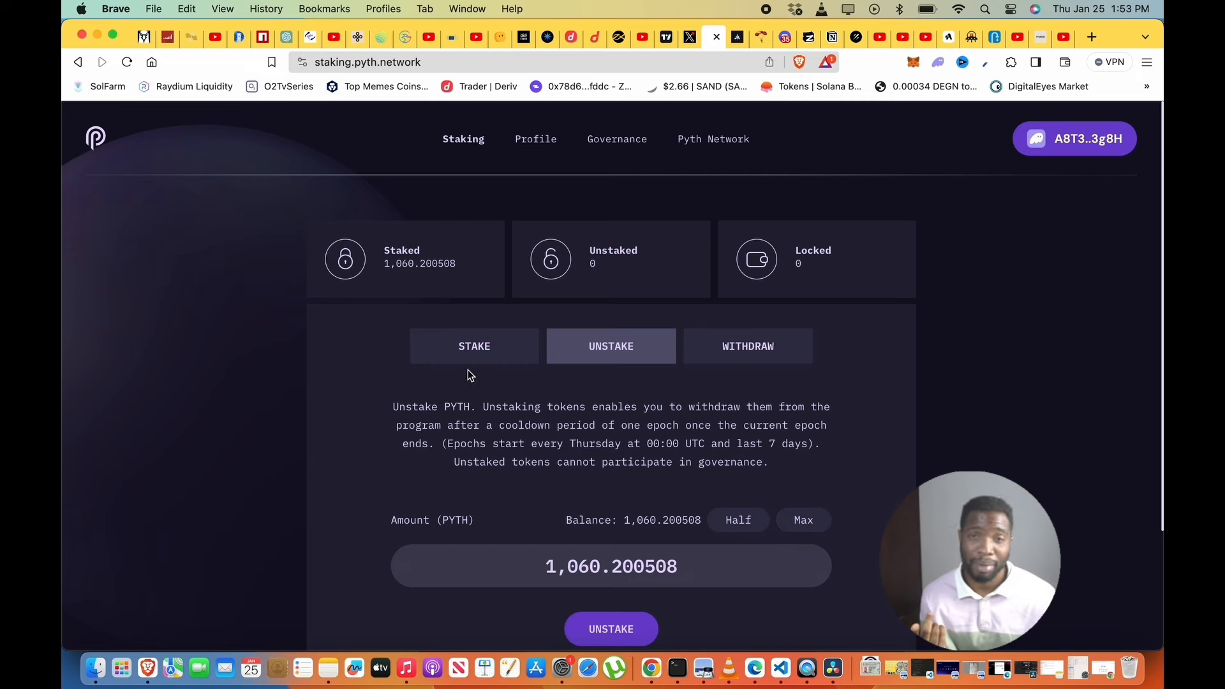
pyautogui.click(475, 346)
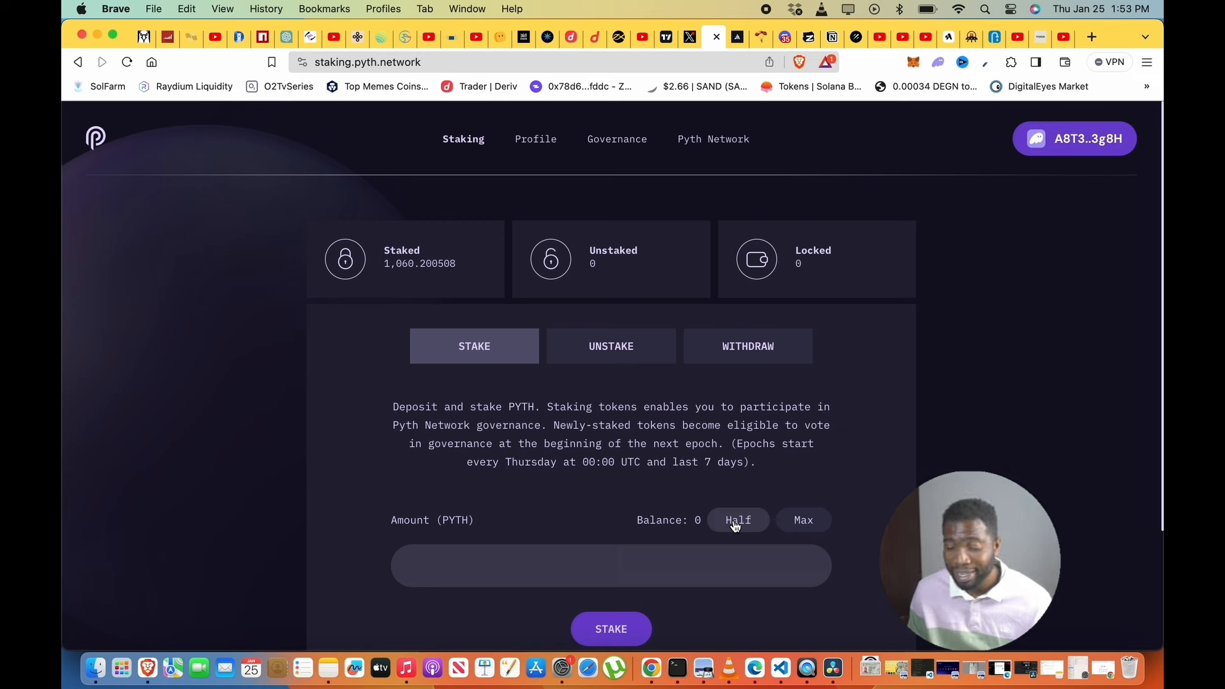
pyautogui.moveTo(780, 527)
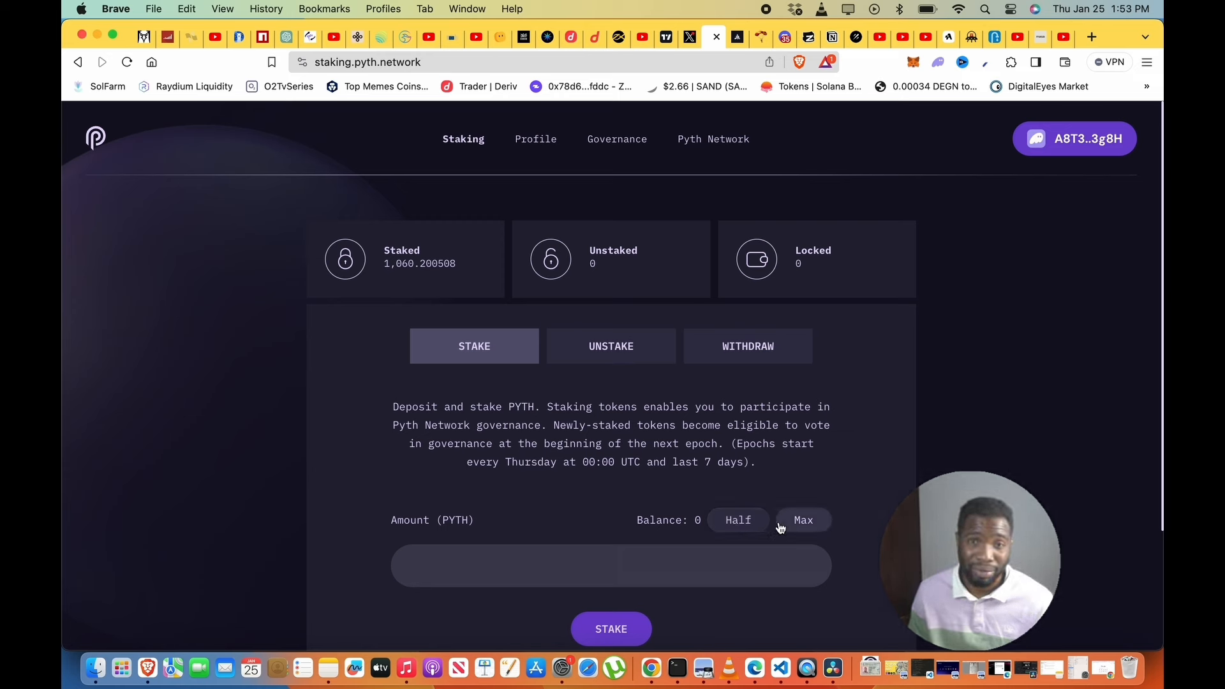
pyautogui.click(804, 521)
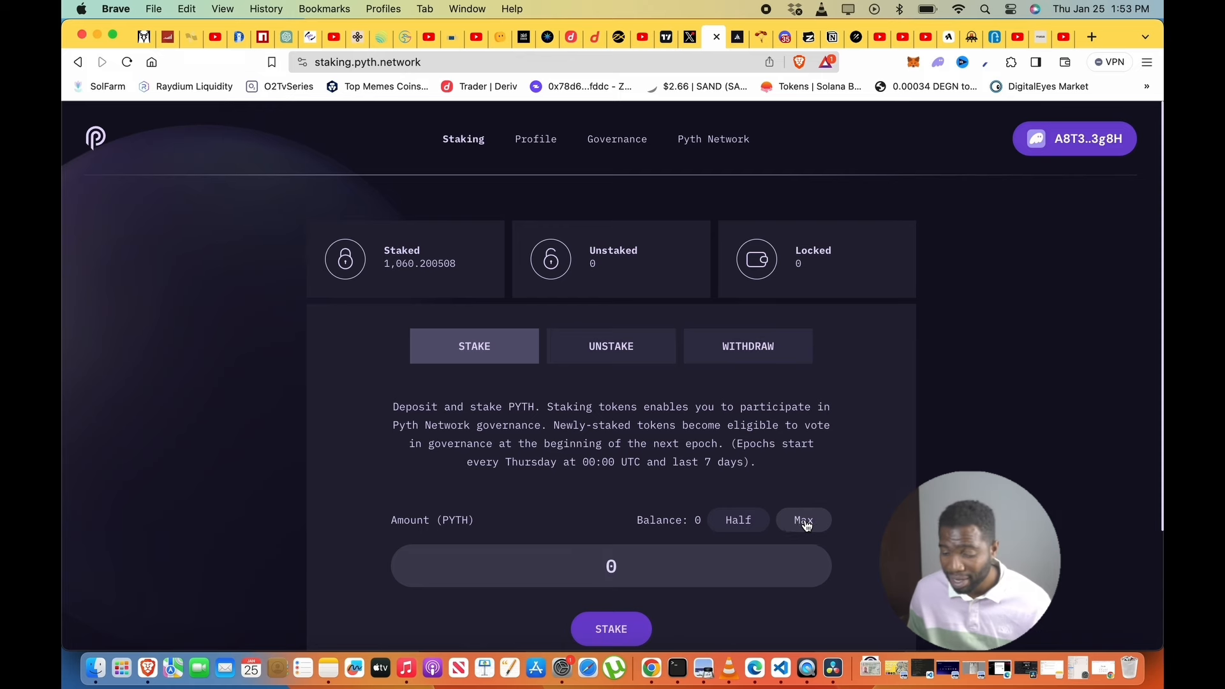
pyautogui.scroll(-3)
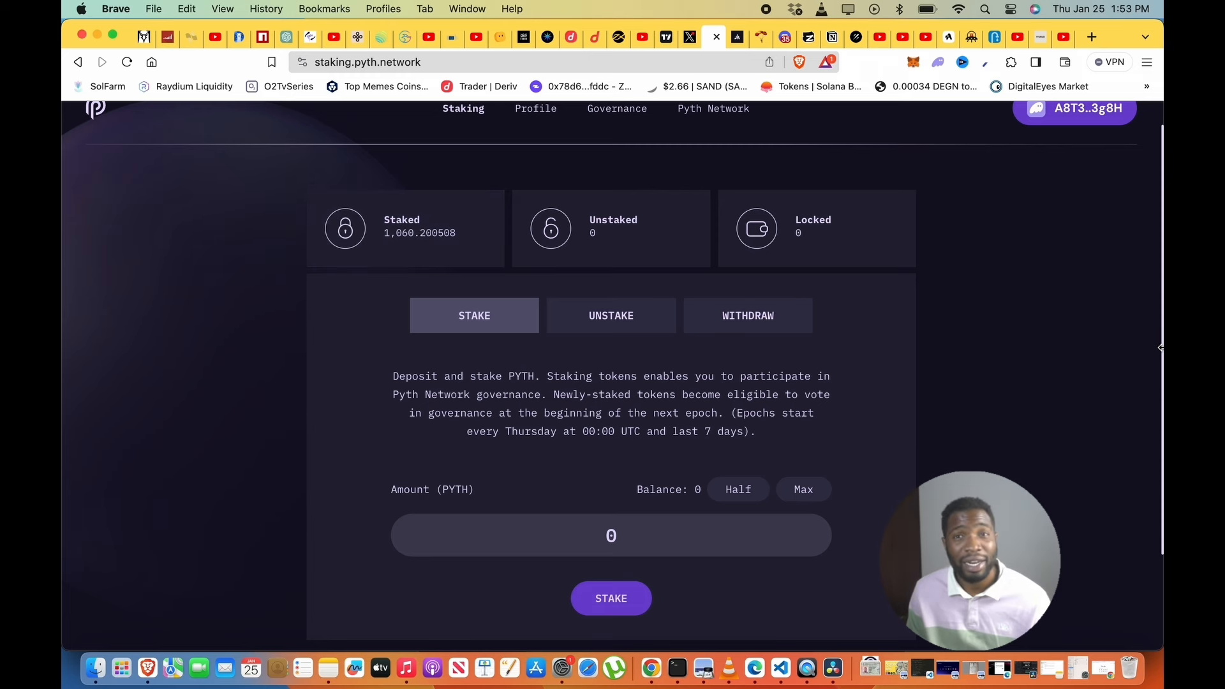
pyautogui.moveTo(1085, 346)
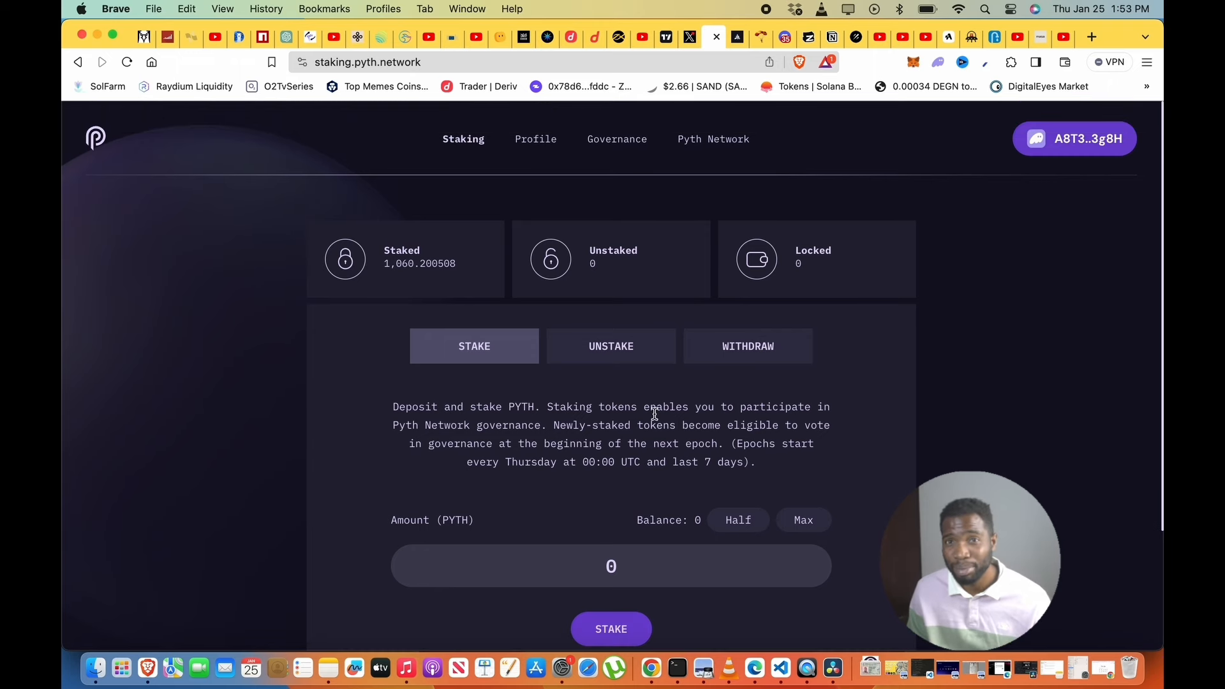
pyautogui.moveTo(578, 417)
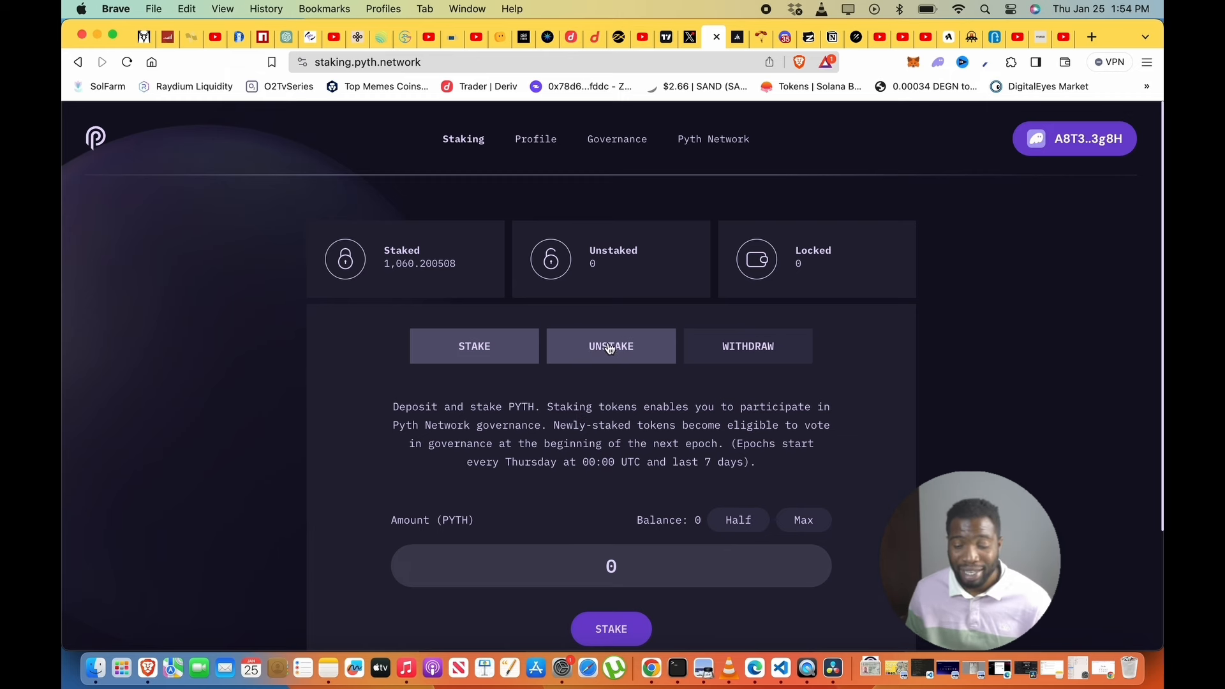
# Return to the Unstake form listing 1,060.200508 PYTH available with an empty amount.
pyautogui.click(610, 346)
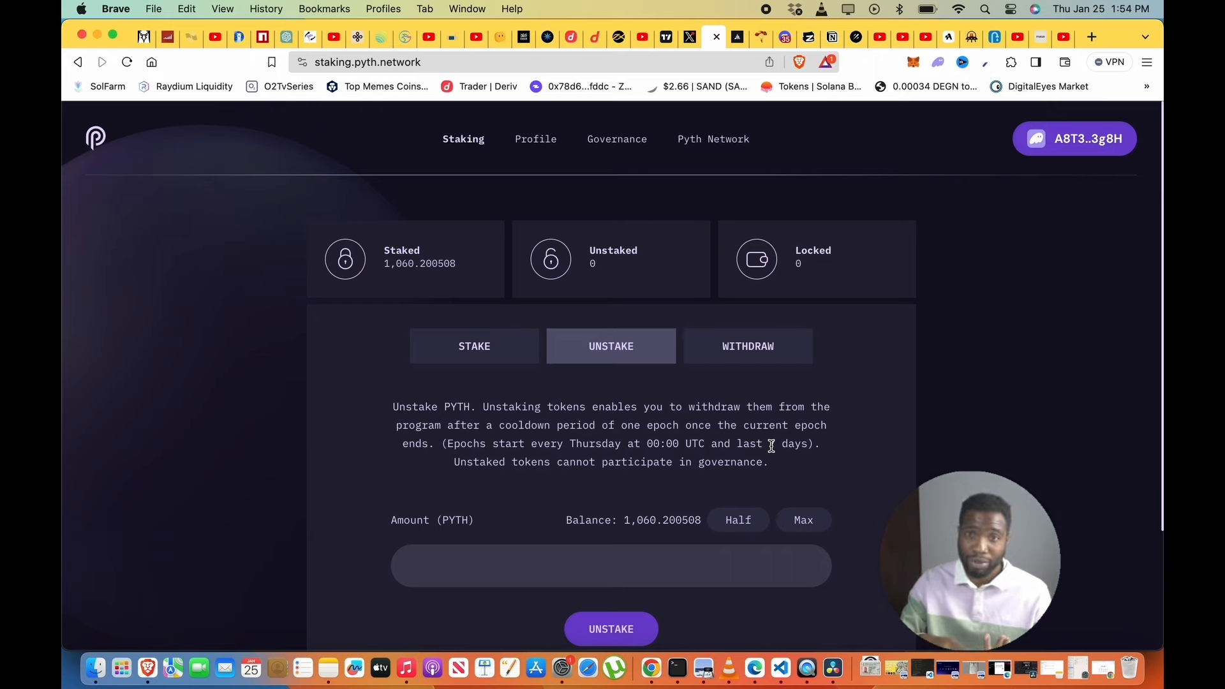
pyautogui.moveTo(565, 444)
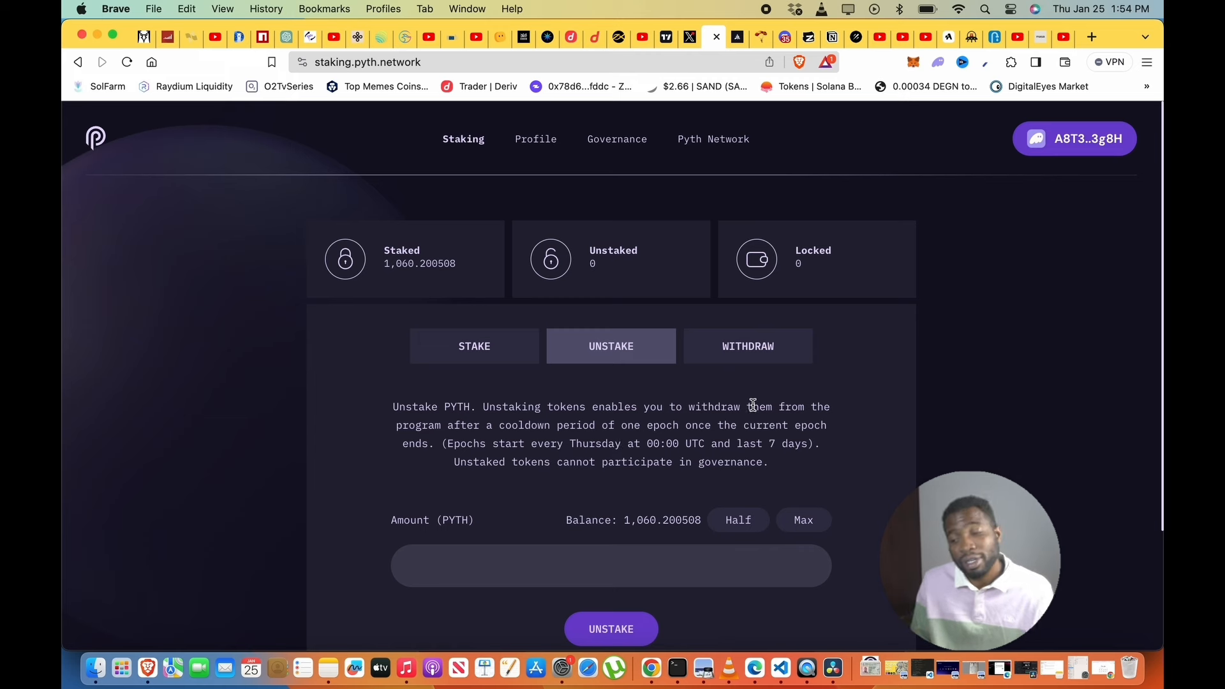
pyautogui.moveTo(874, 402)
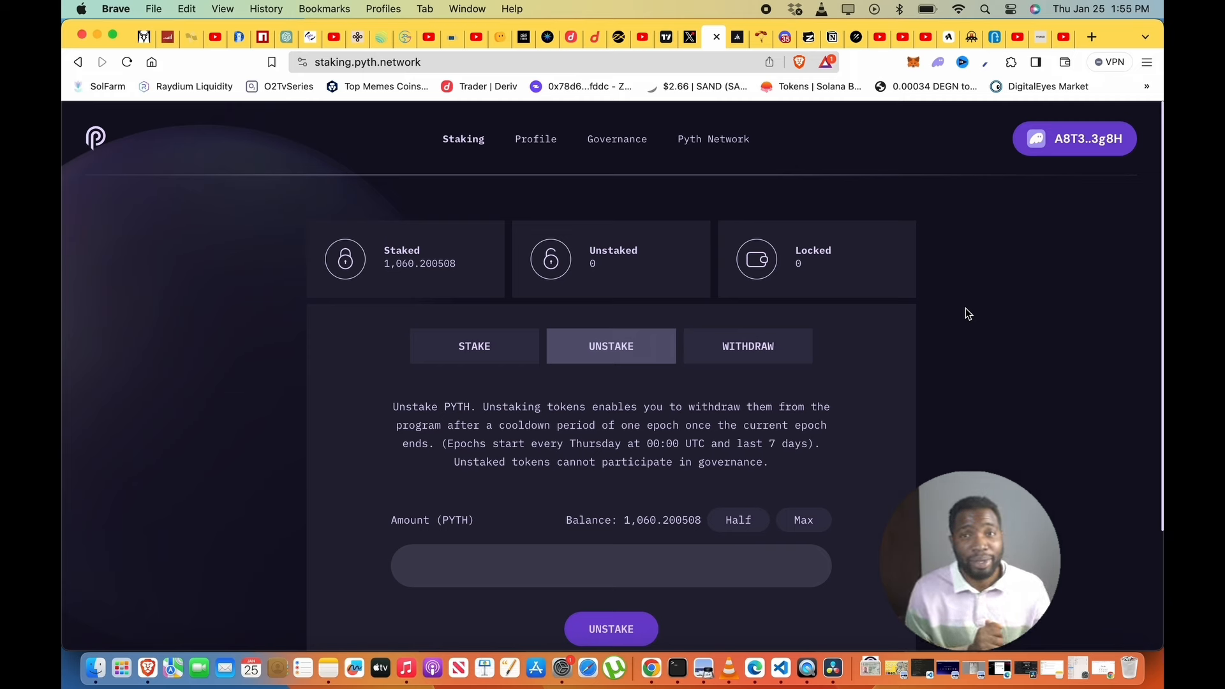
pyautogui.moveTo(914, 110)
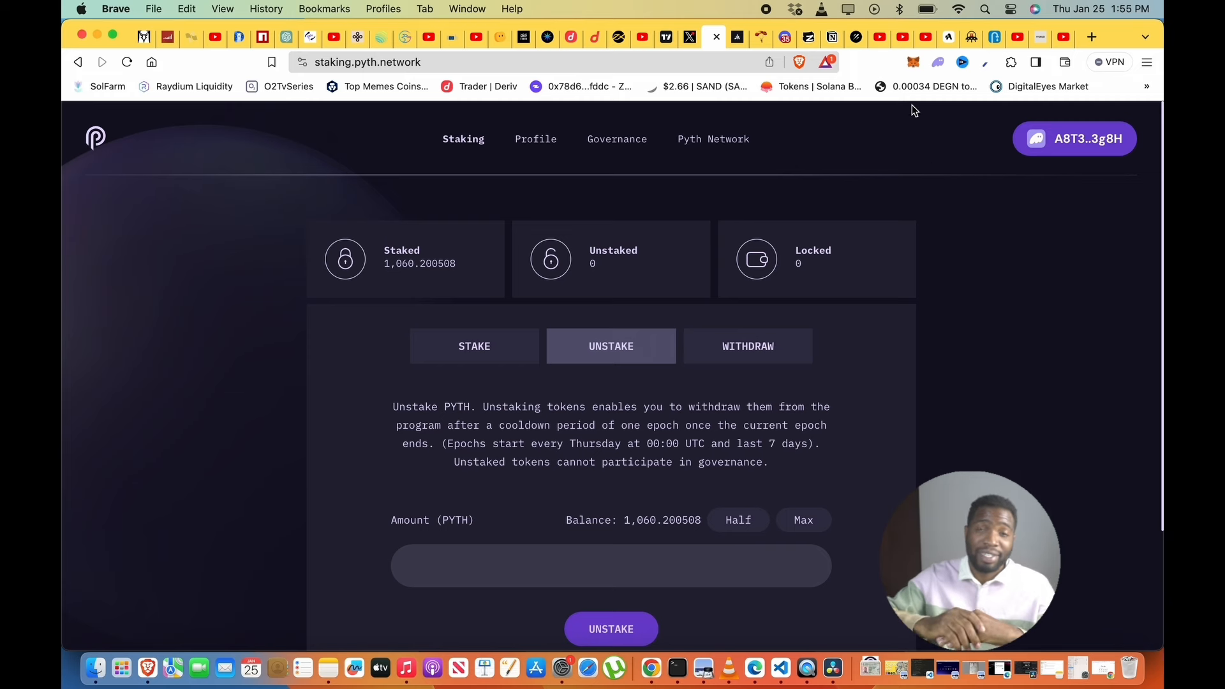
pyautogui.moveTo(776, 160)
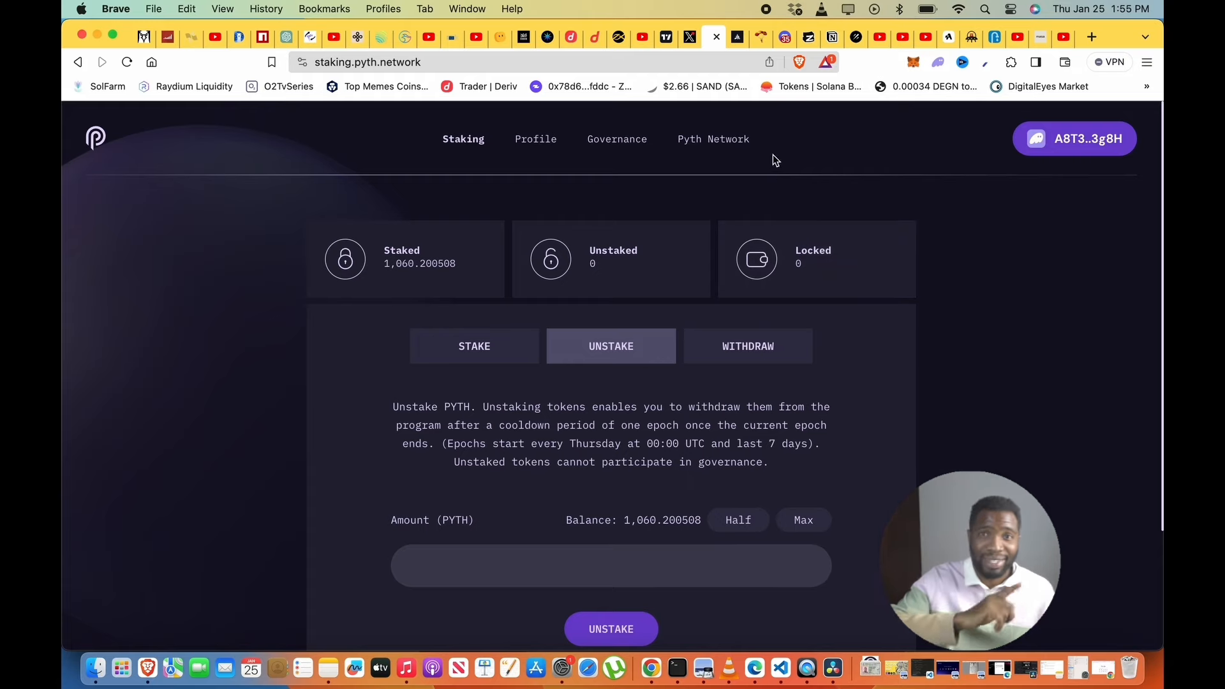